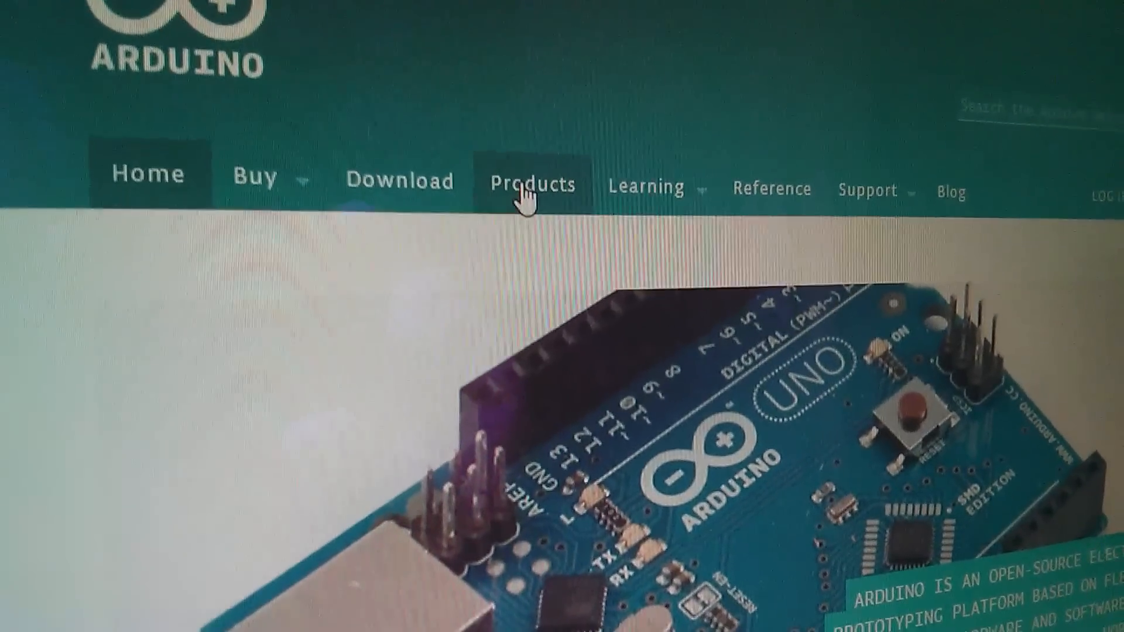
- Browse the official Arduino Products page listing boards, shields, kits and accessories
click(532, 185)
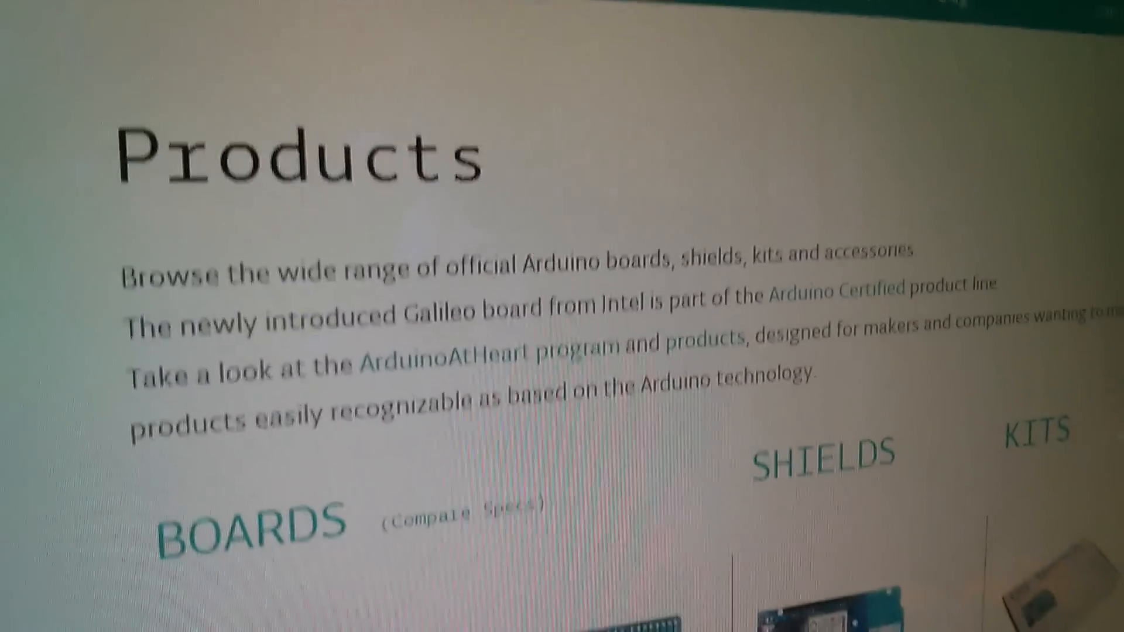
scroll(down, 3)
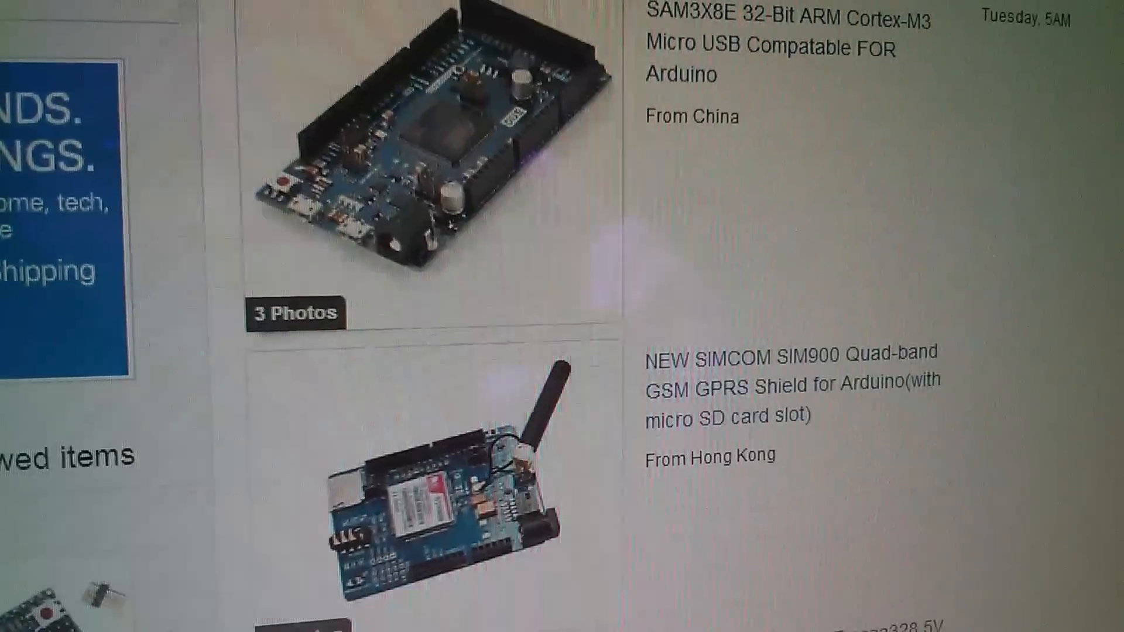
scroll(down, 3)
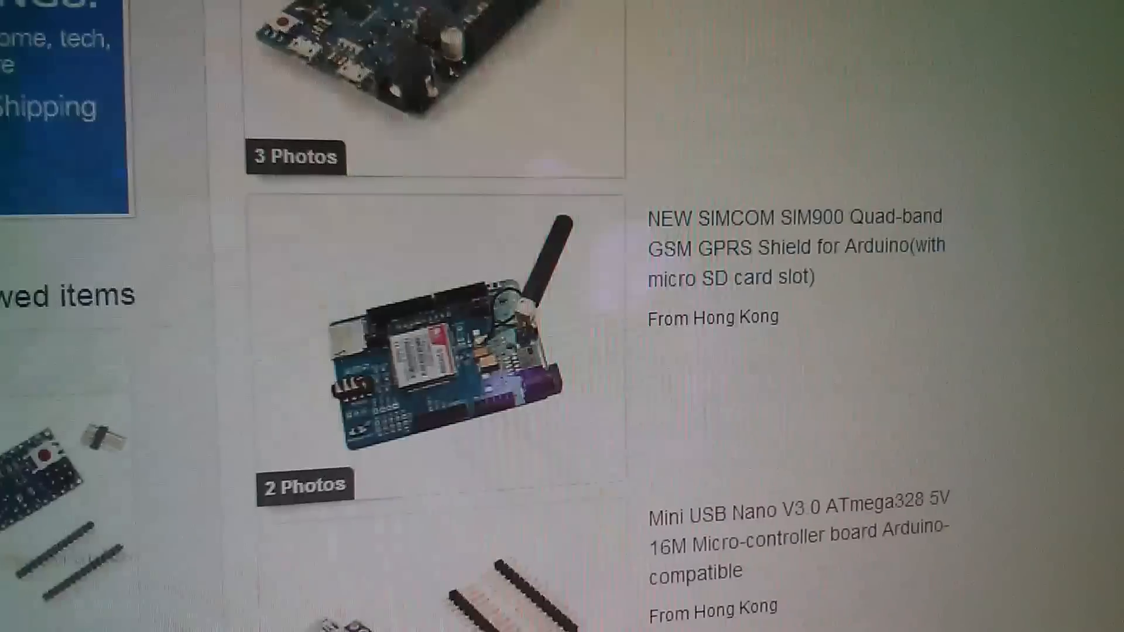
scroll(up, 3)
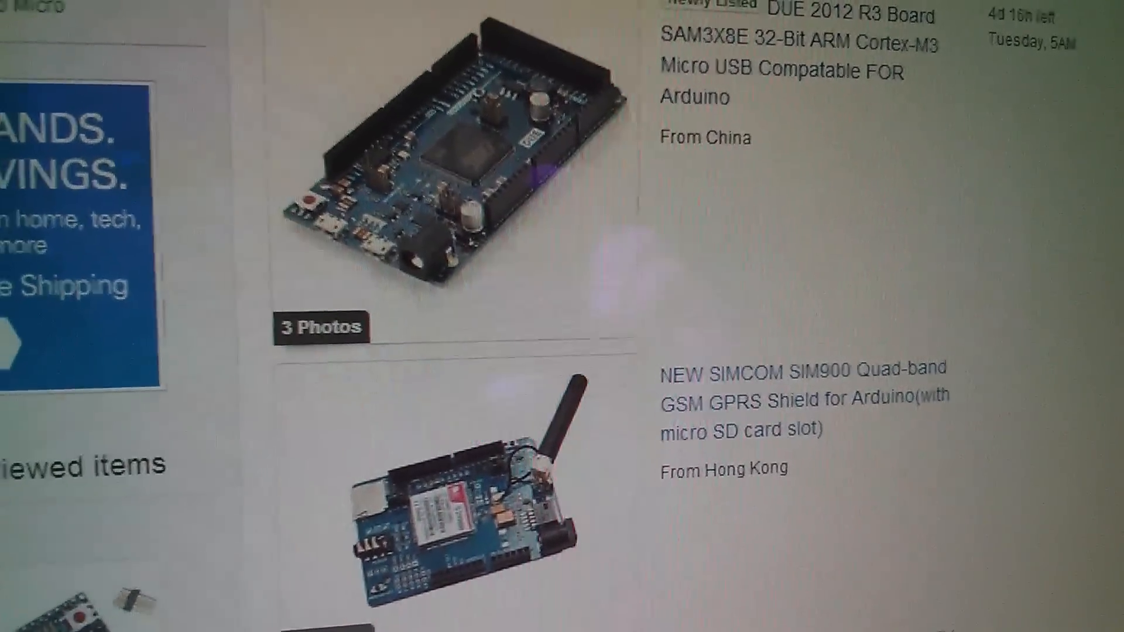